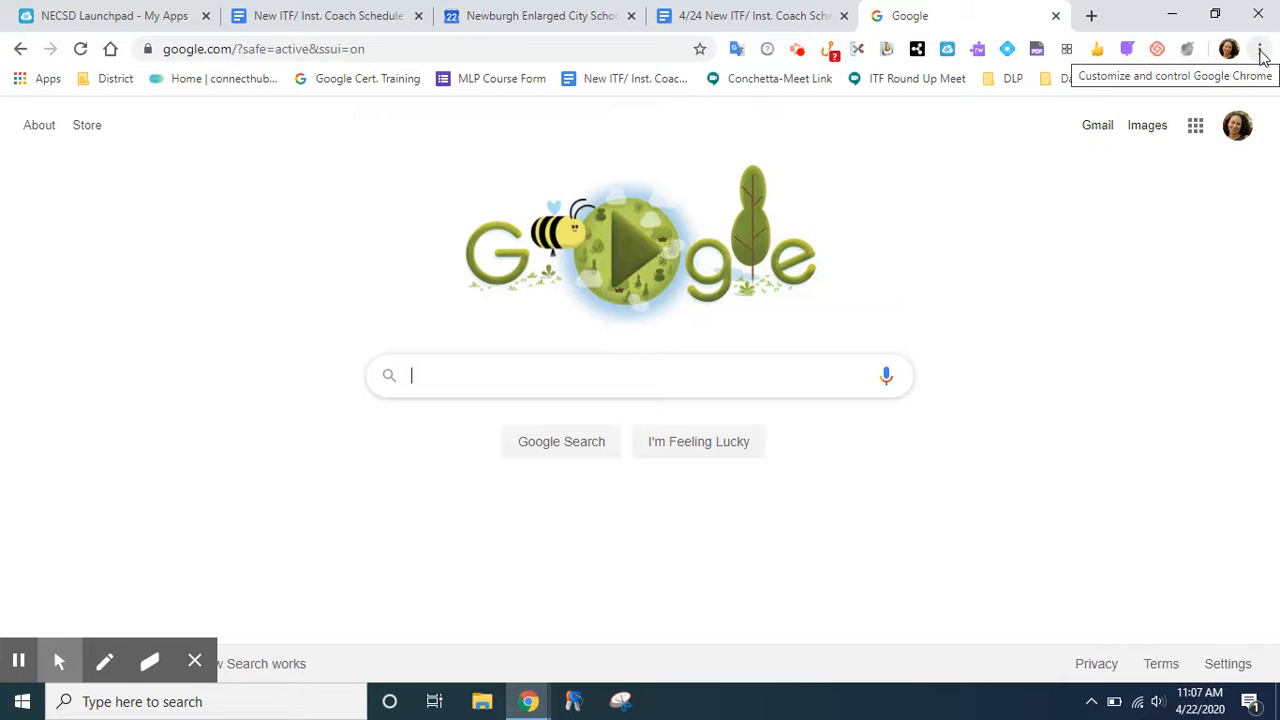
Reach the Clear browsing data dialog from the History page via the Chrome menu.
left_click(1260, 48)
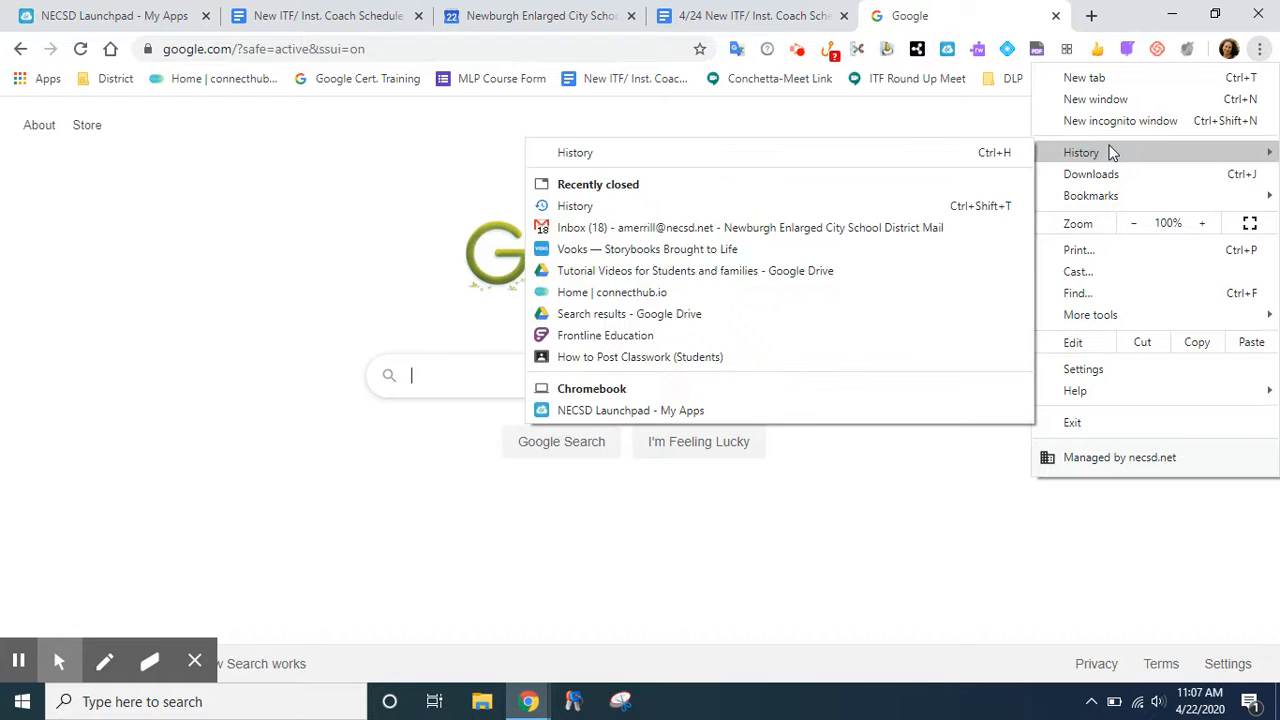
left_click(1080, 152)
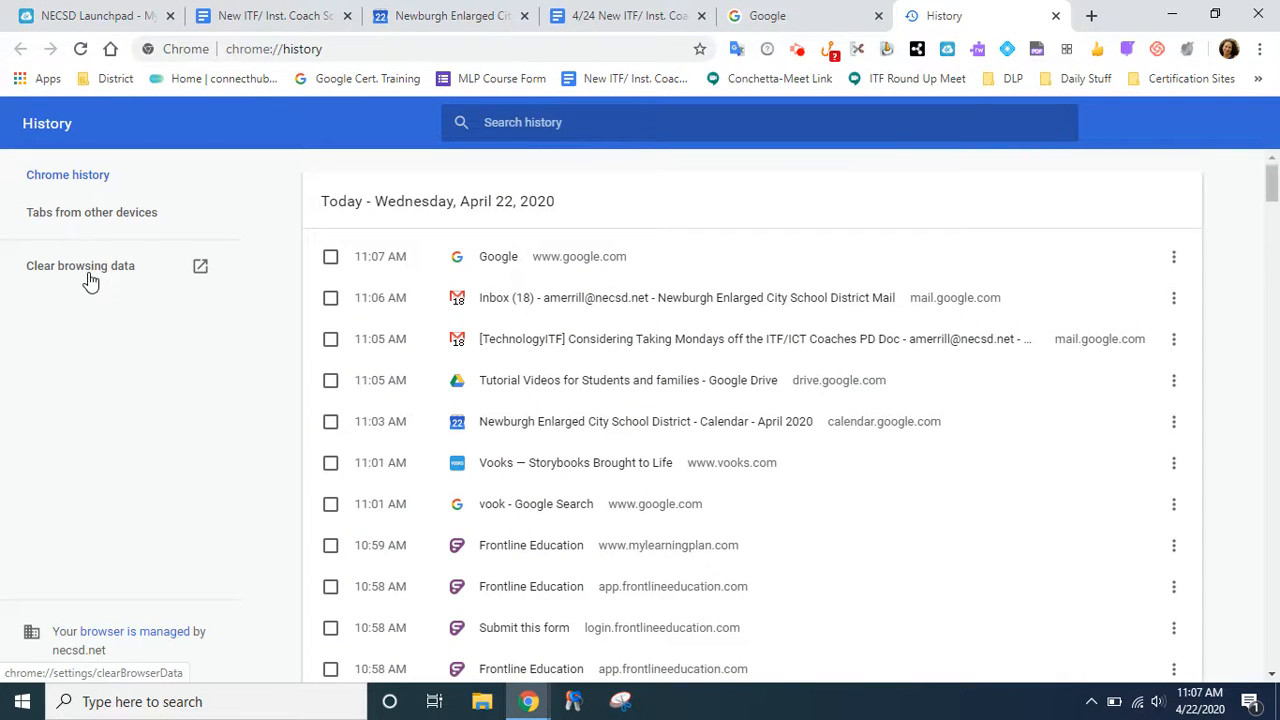
left_click(80, 264)
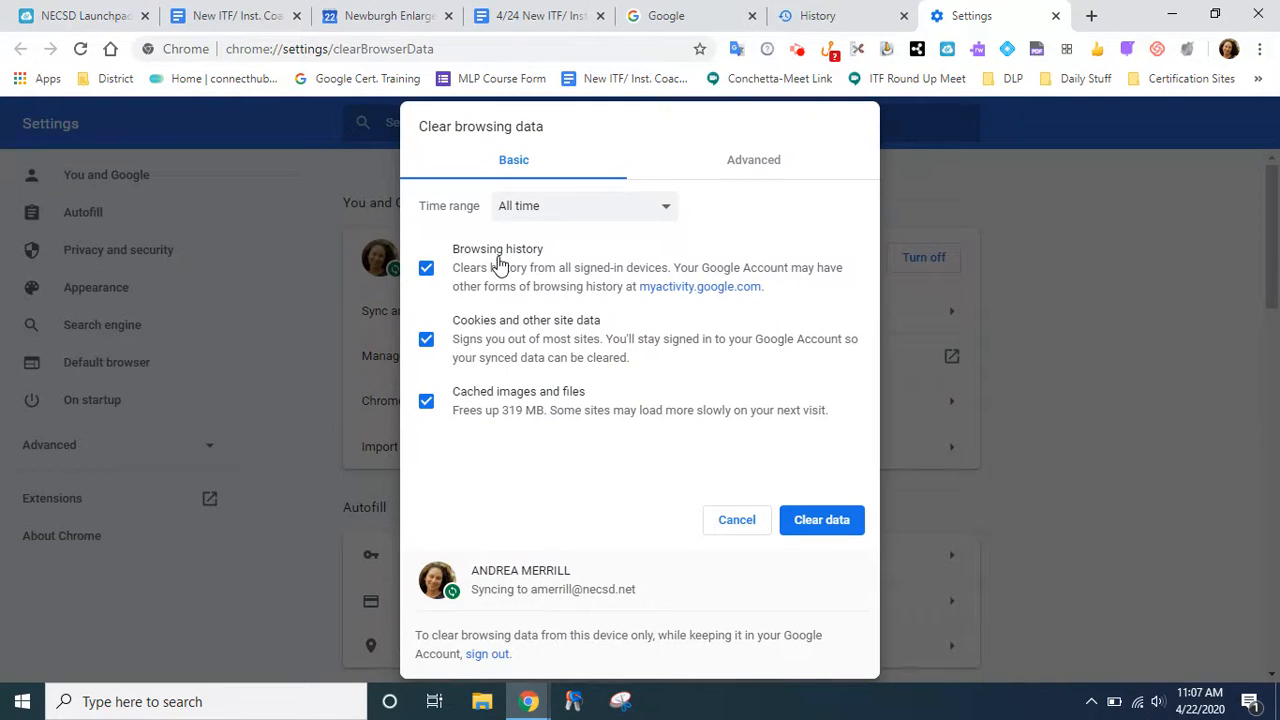
mouse_move(596, 216)
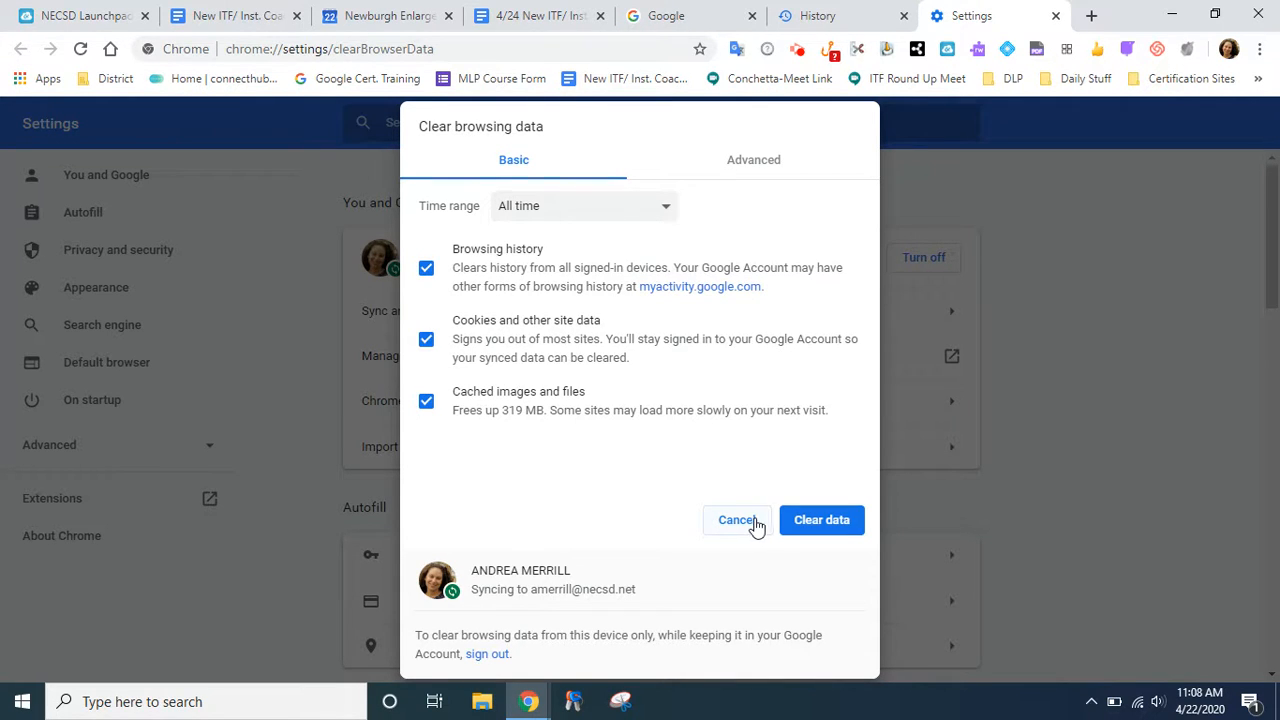
Cancel the Clear browsing data dialog without clearing anything.
left_click(736, 520)
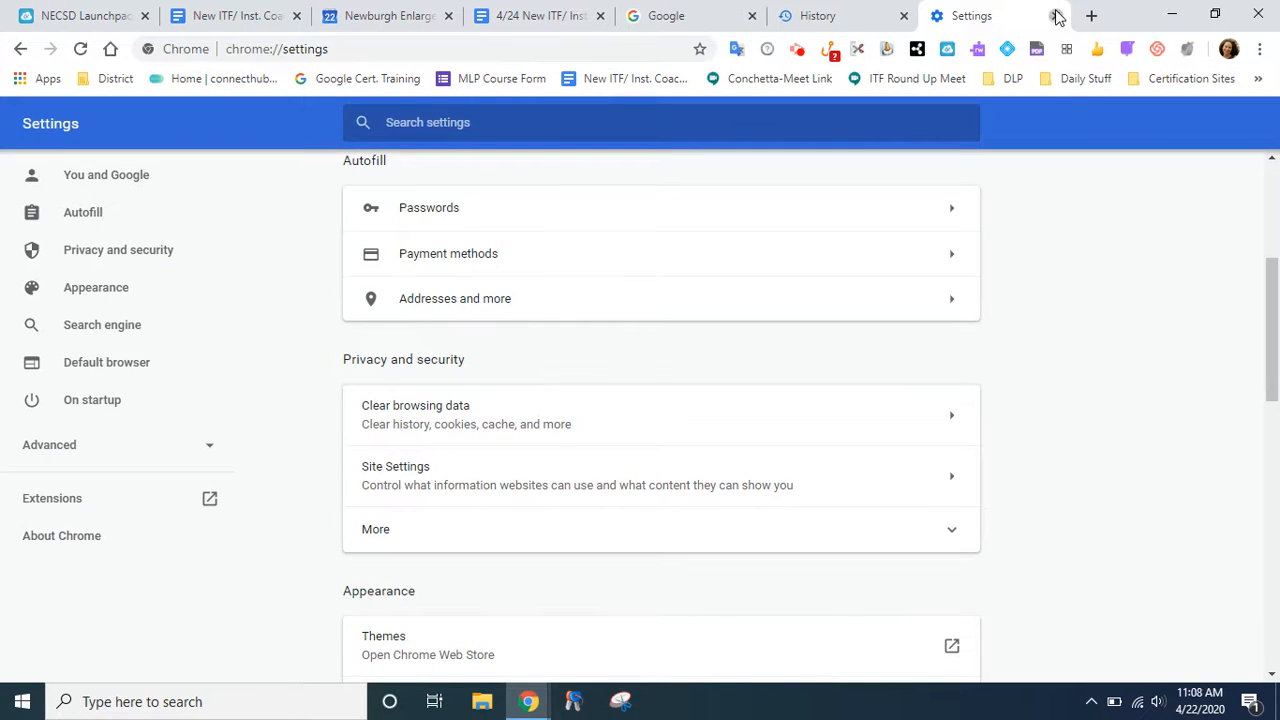